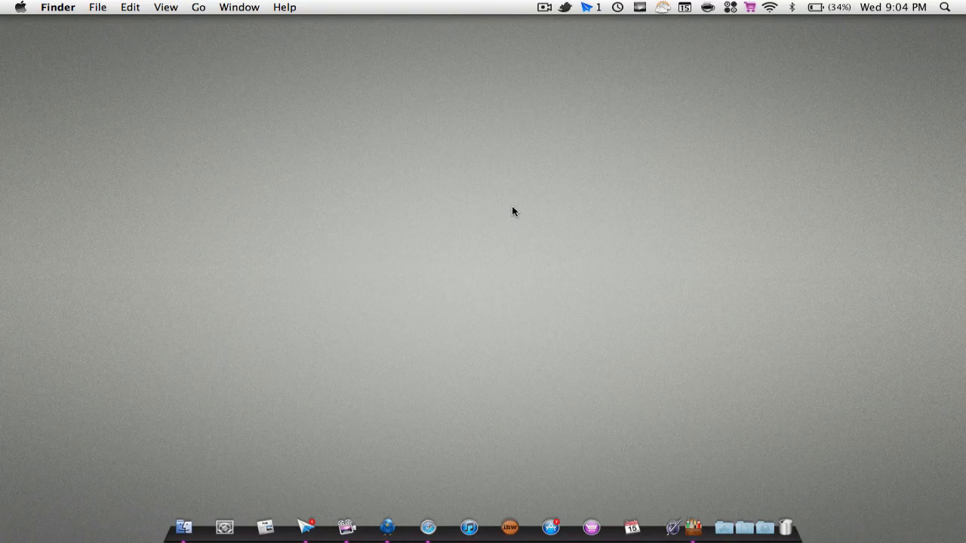
pyautogui.moveTo(693, 526)
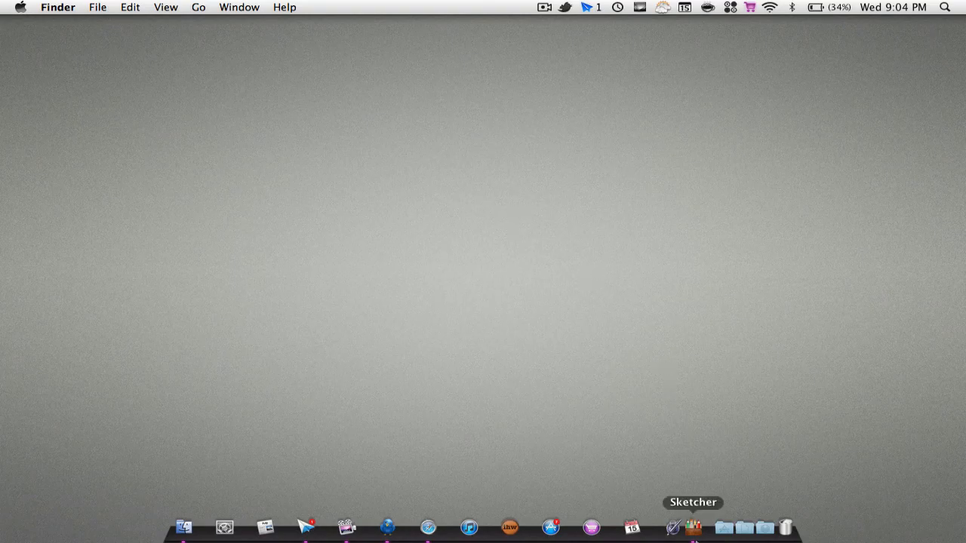
pyautogui.moveTo(662, 402)
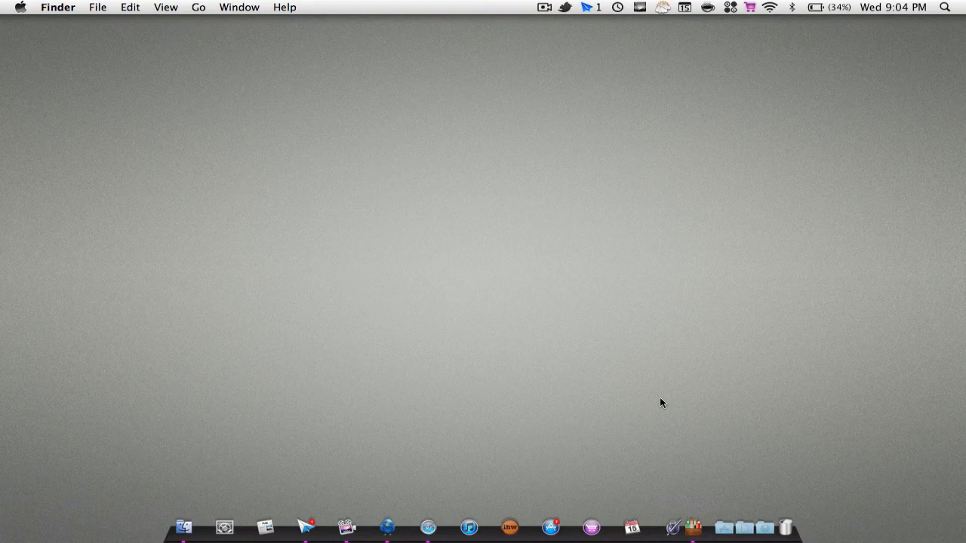
pyautogui.moveTo(693, 527)
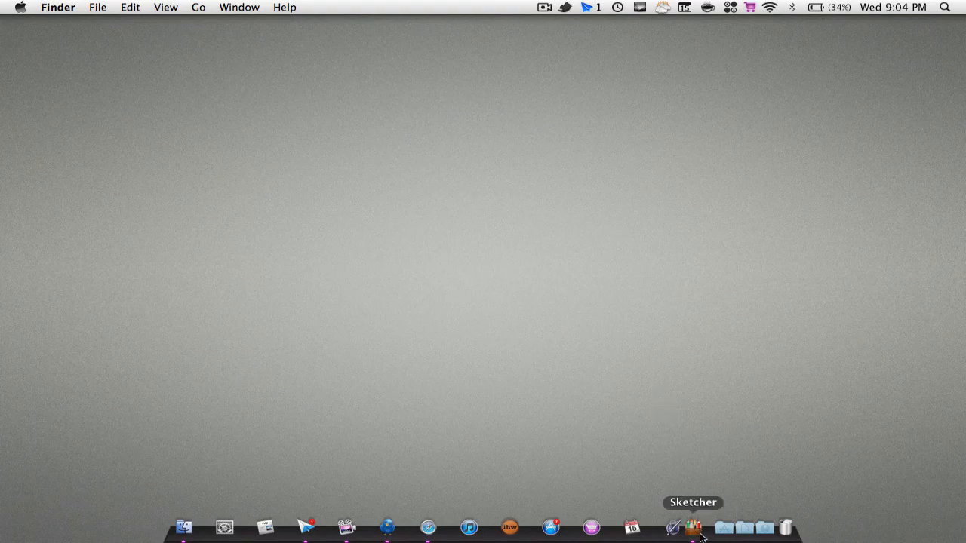
# Step: Bring up the Neatberry Sketcher product page in Safari
pyautogui.click(429, 527)
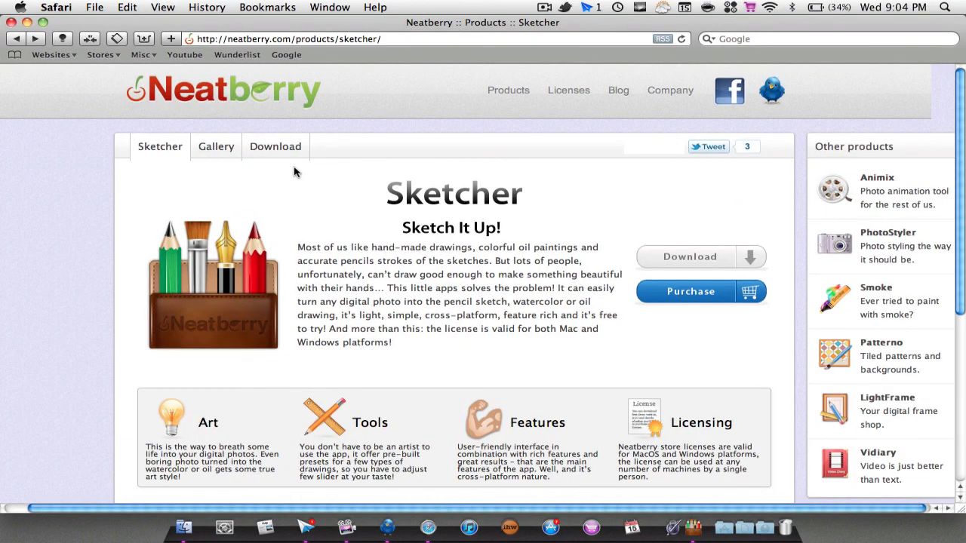
pyautogui.moveTo(471, 181)
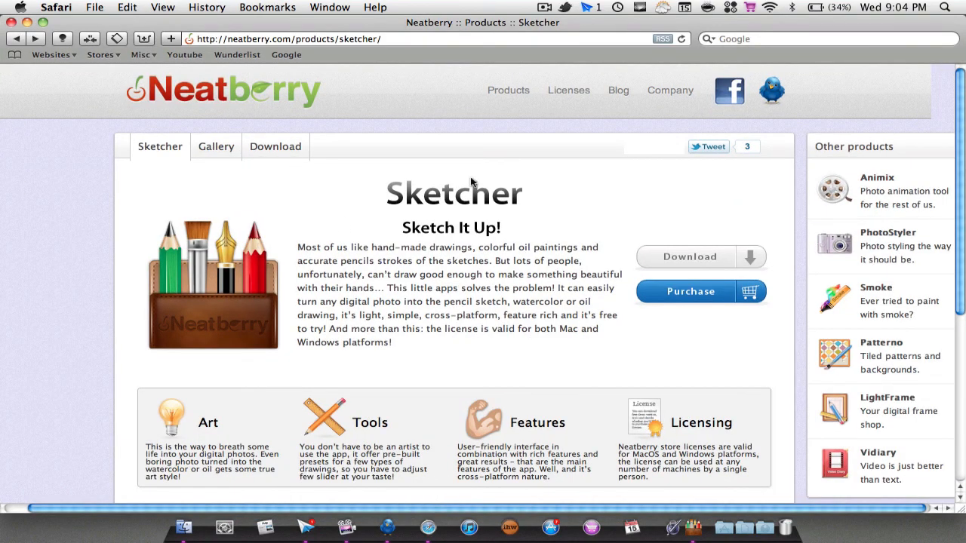
pyautogui.moveTo(709, 265)
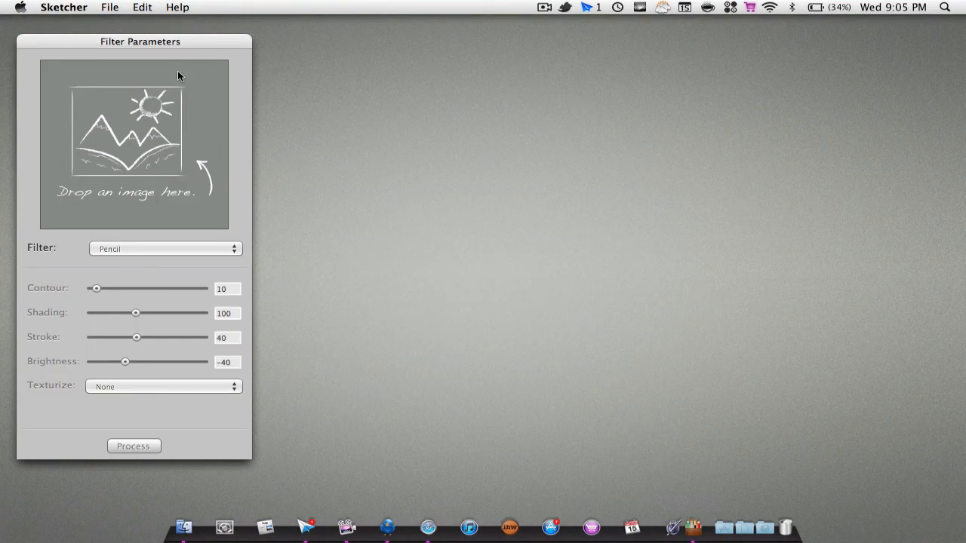
pyautogui.moveTo(169, 57)
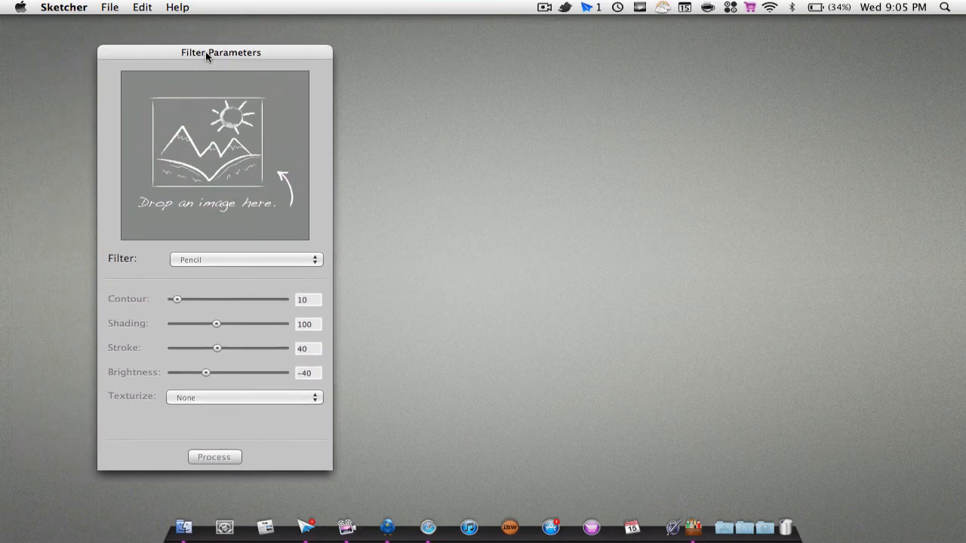
# Step: Move the Filter Parameters panel aside, then quit Sketcher from the menu bar
pyautogui.moveTo(209, 51); pyautogui.dragTo(214, 53)
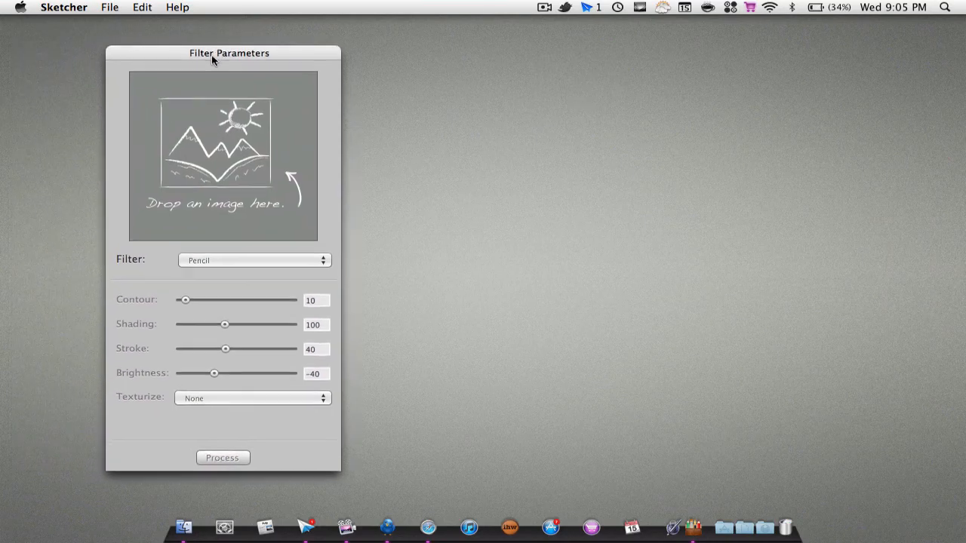
pyautogui.moveTo(230, 53); pyautogui.dragTo(163, 48)
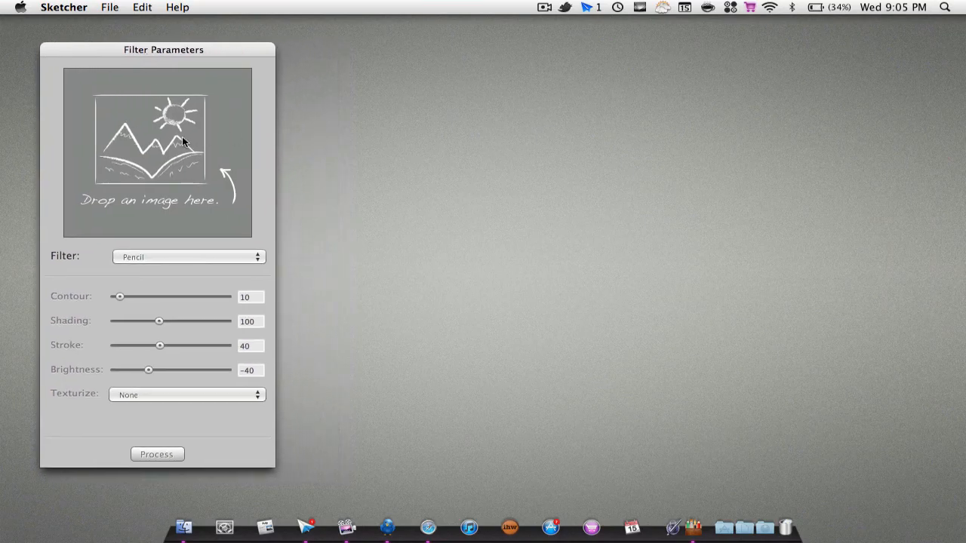
pyautogui.click(109, 6)
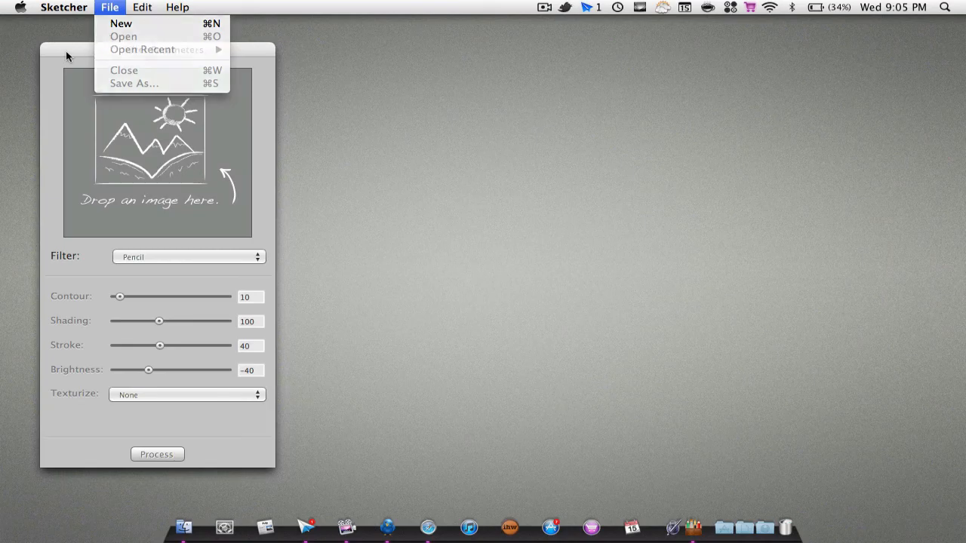
pyautogui.click(63, 6)
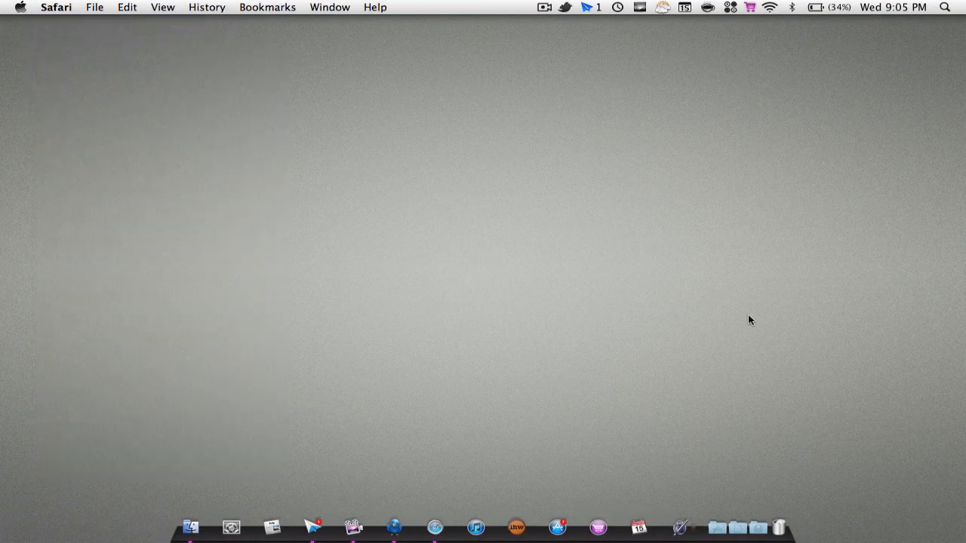
# Step: Launch Sketcher via Spotlight ('sket'), accept the demo notice, and park the Filter Parameters panel at the left edge
pyautogui.write('sket')
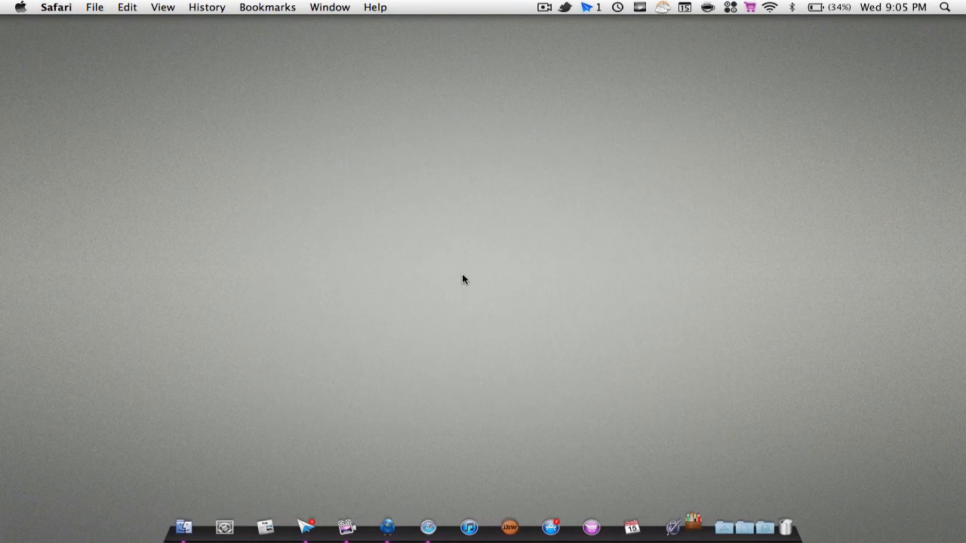
pyautogui.click(691, 527)
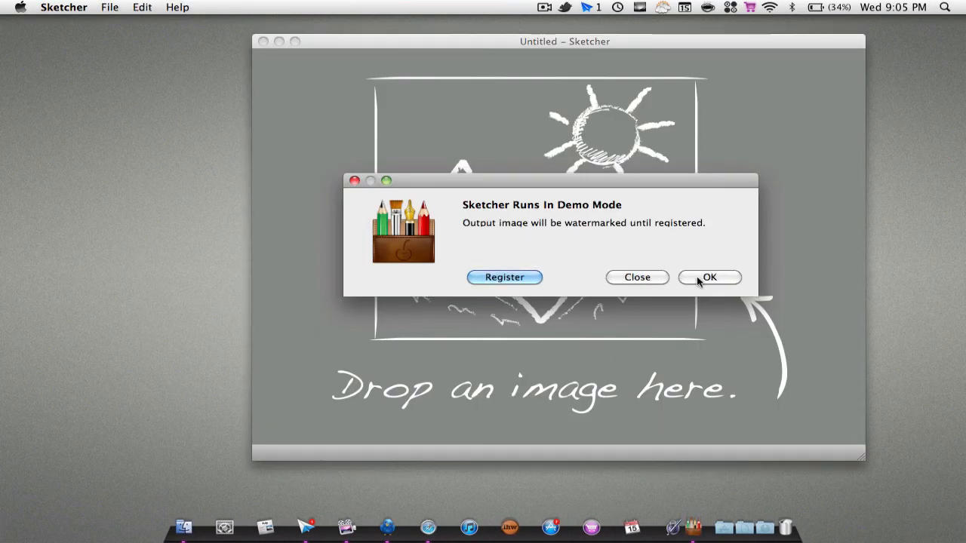
pyautogui.click(710, 278)
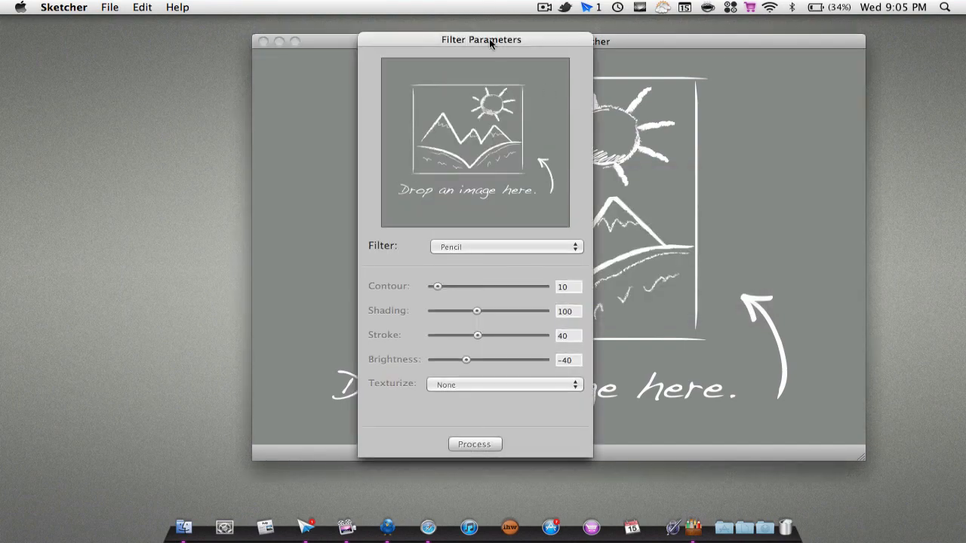
pyautogui.moveTo(482, 39); pyautogui.dragTo(136, 39)
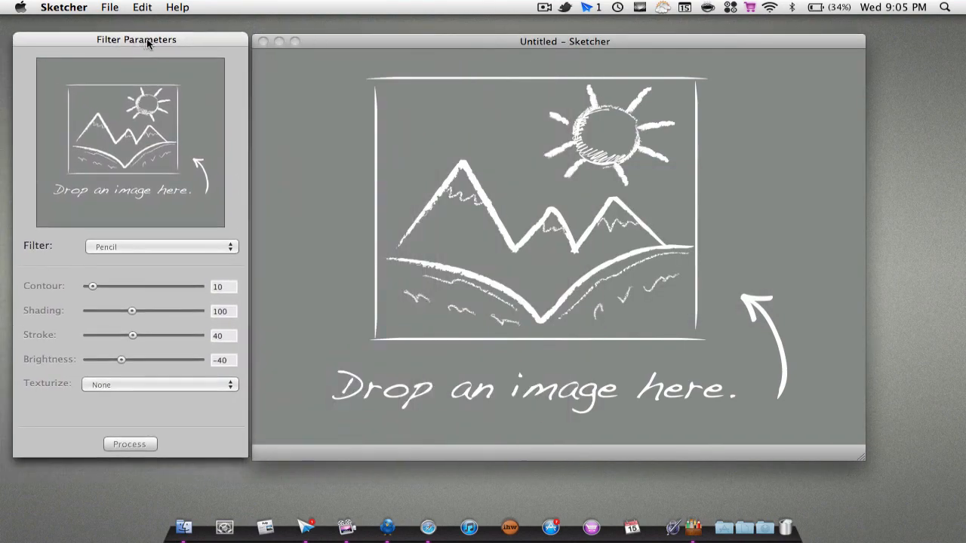
# Step: Load the China temple JPEG onto the canvas through File > Open
pyautogui.click(108, 6)
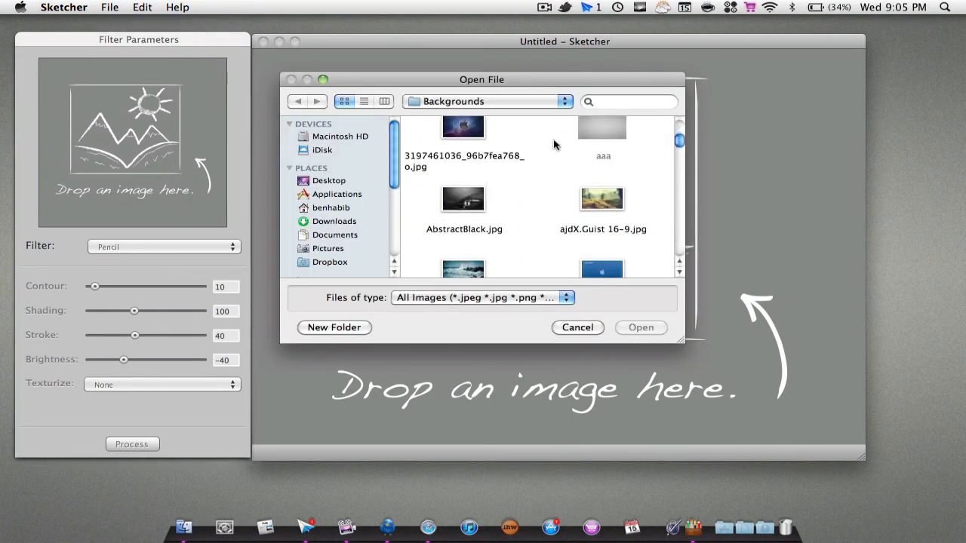
pyautogui.scroll(3)
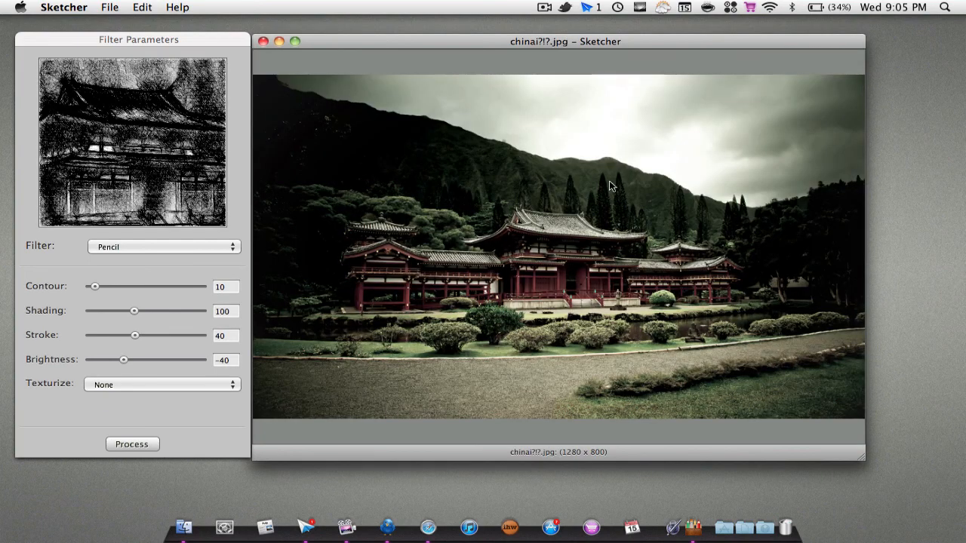
pyautogui.moveTo(617, 228)
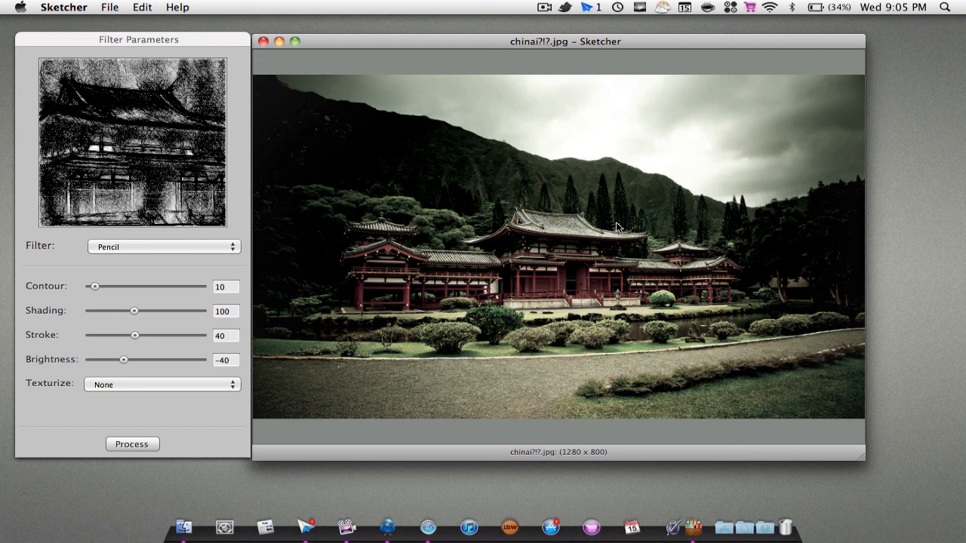
pyautogui.moveTo(193, 256)
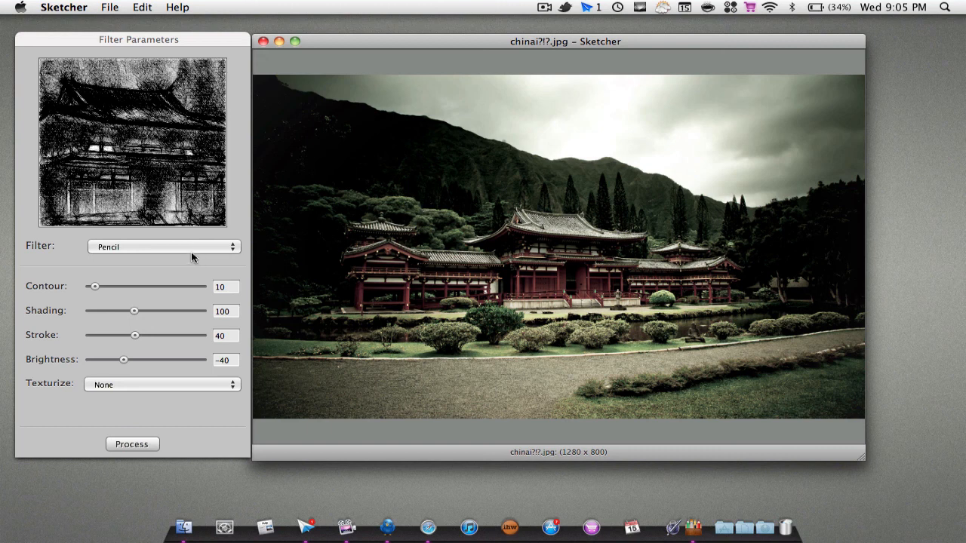
# Step: Preview Watercolor, Pastel, Oil, Paint blend and Watermix filters, then settle on Watercolor
pyautogui.click(163, 246)
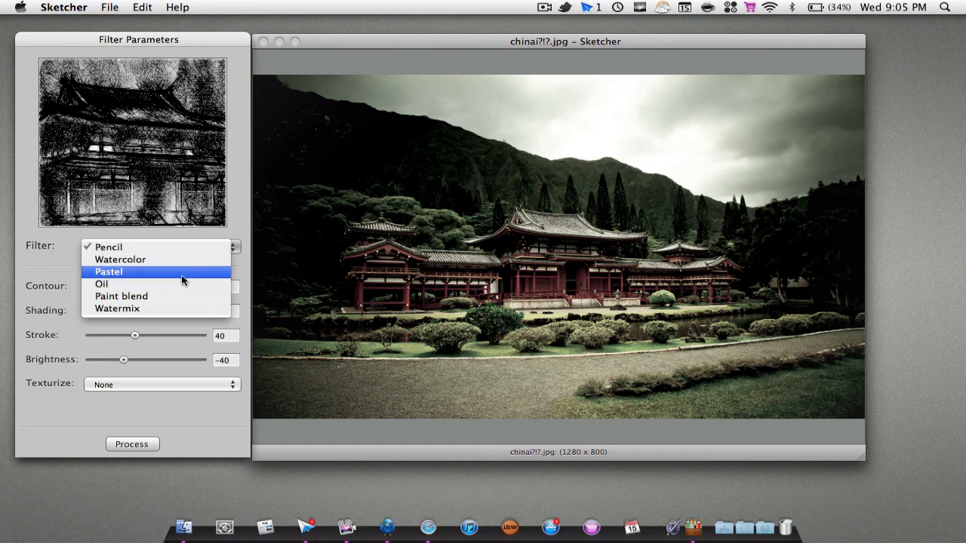
pyautogui.moveTo(184, 308)
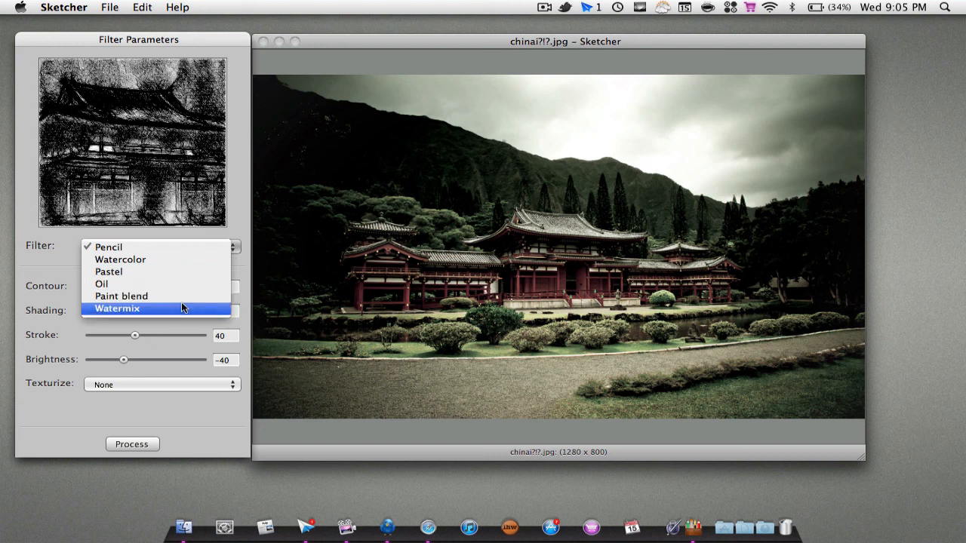
pyautogui.moveTo(160, 260)
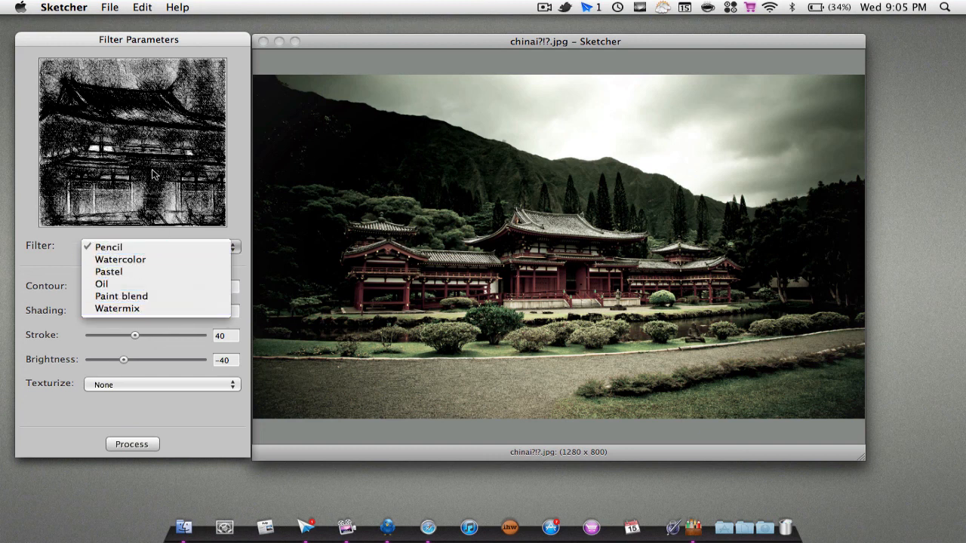
pyautogui.click(121, 259)
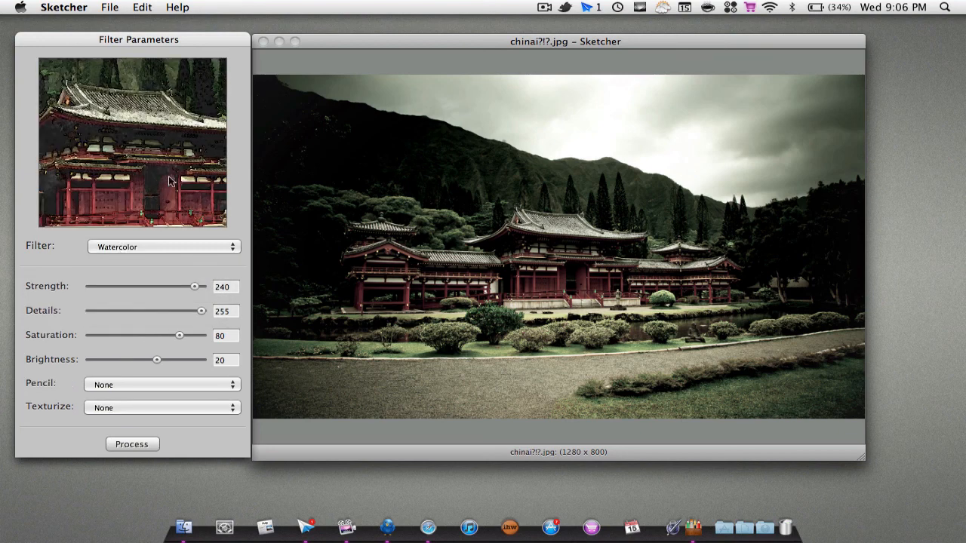
pyautogui.click(163, 248)
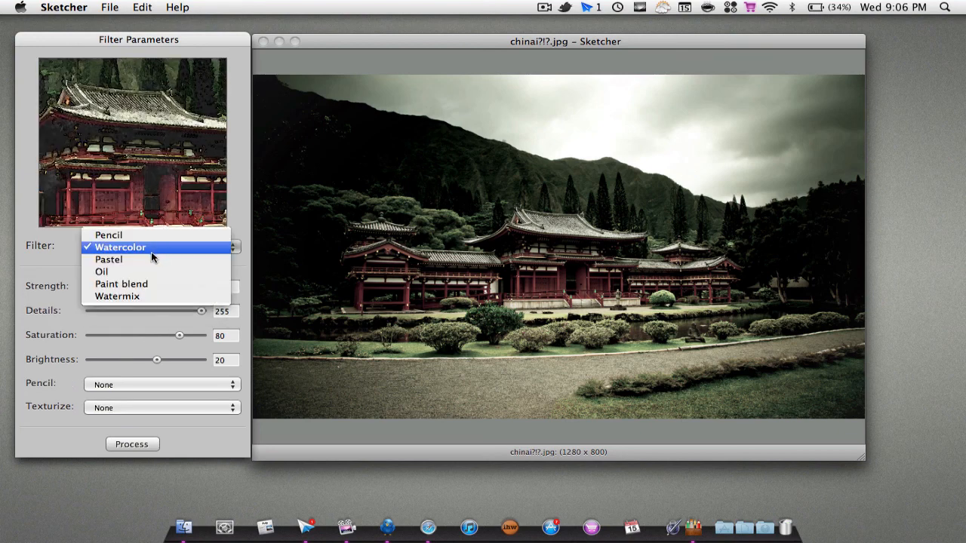
pyautogui.click(108, 260)
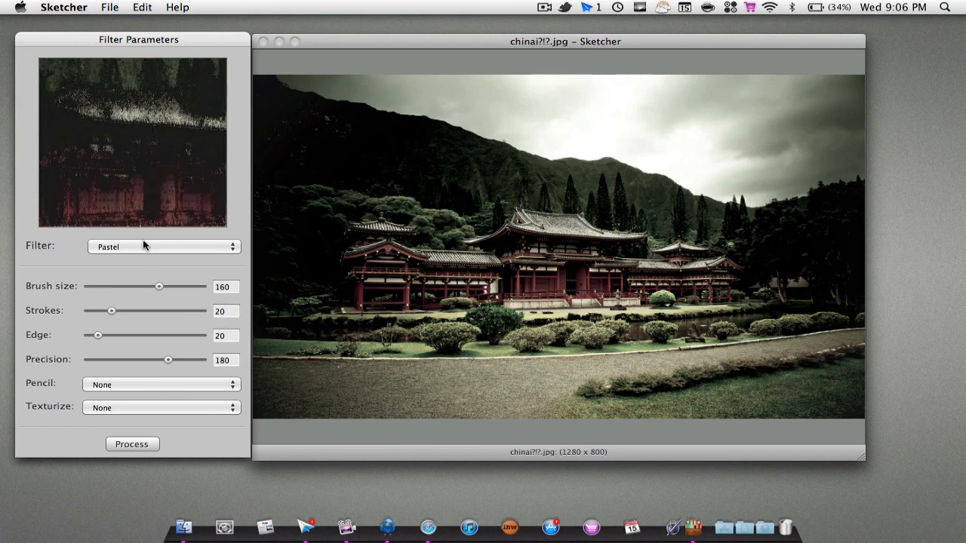
pyautogui.click(163, 246)
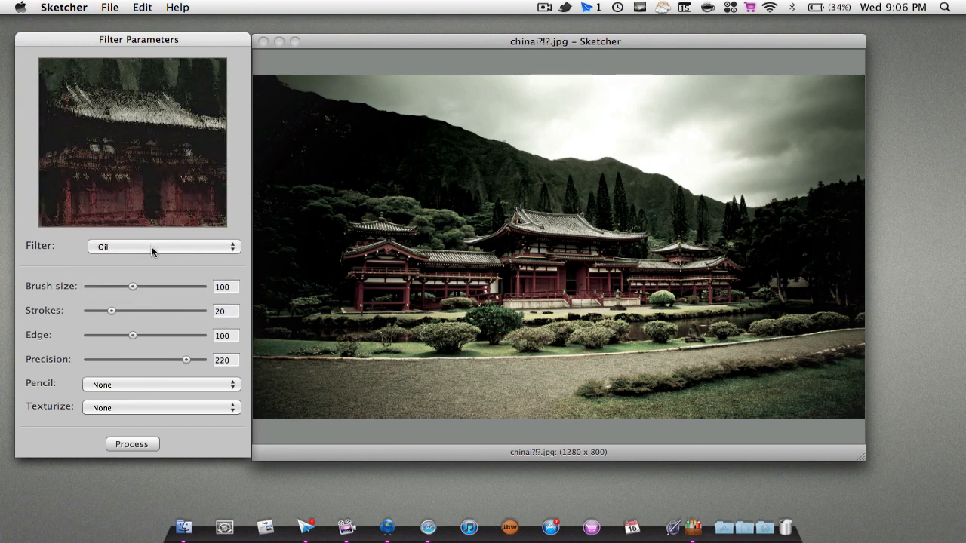
pyautogui.click(163, 247)
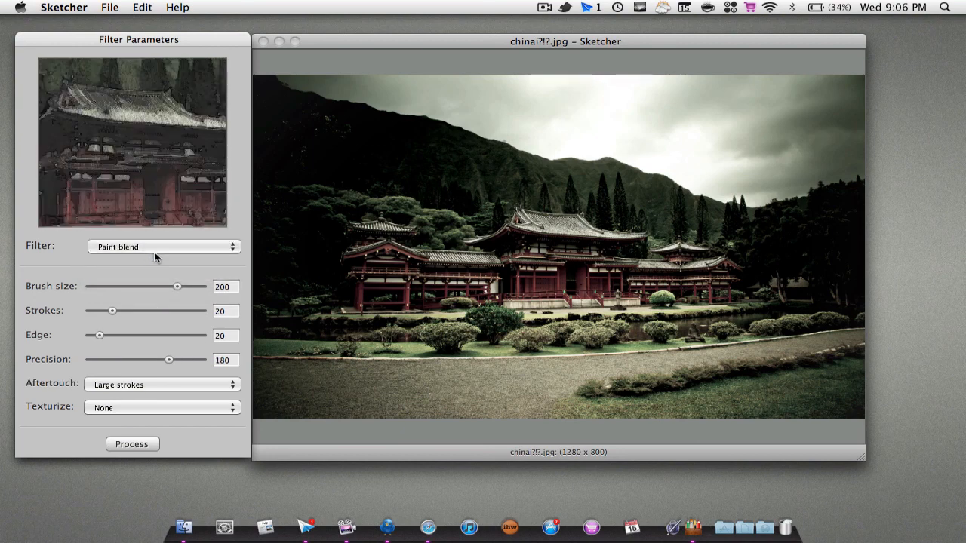
pyautogui.click(163, 247)
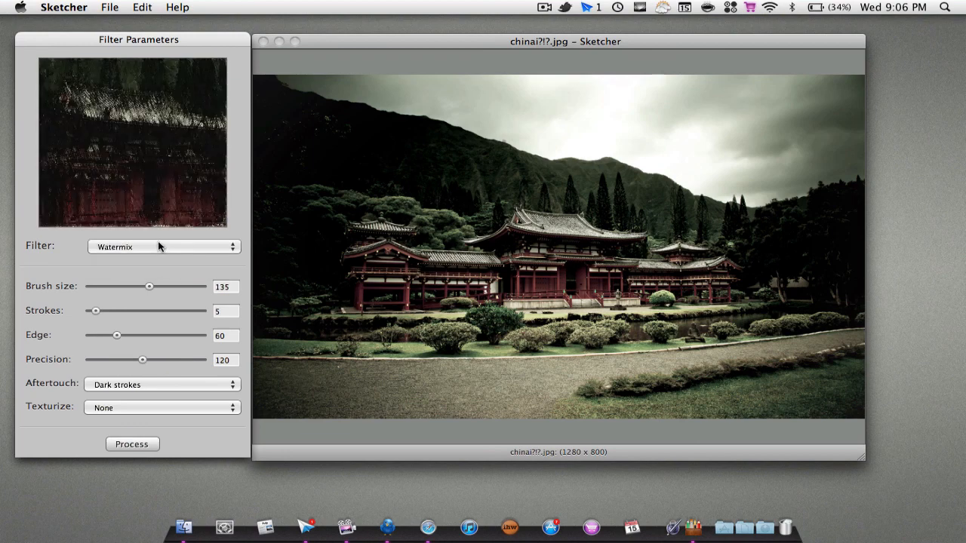
pyautogui.click(163, 248)
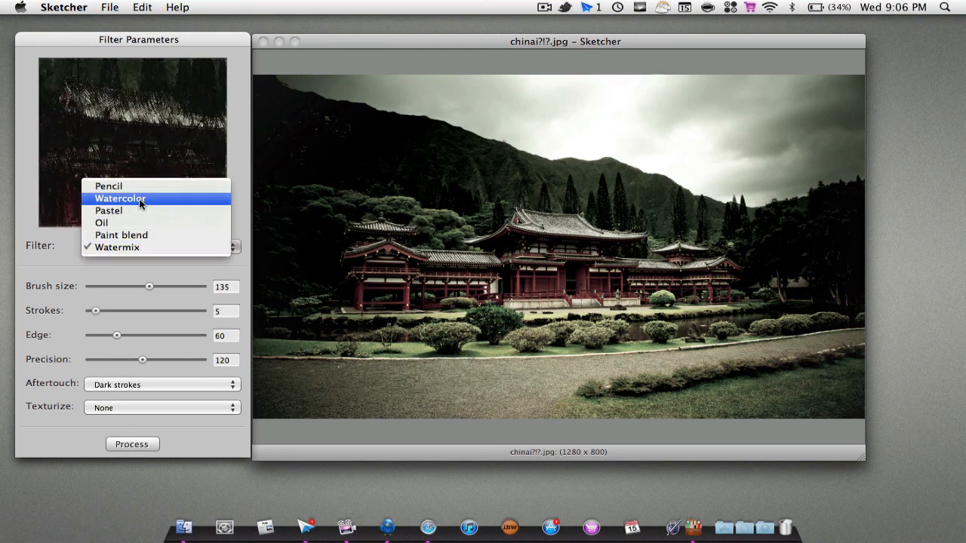
pyautogui.click(120, 197)
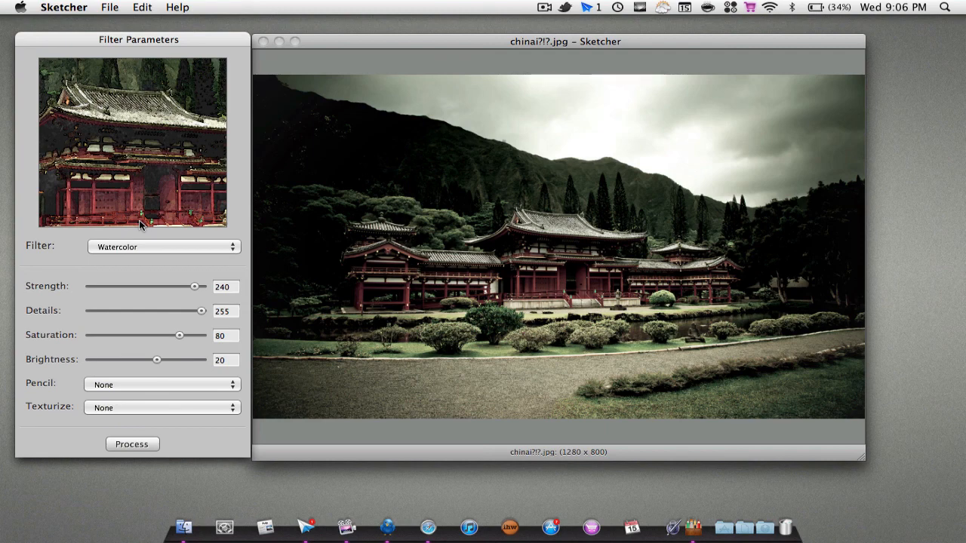
pyautogui.moveTo(234, 248)
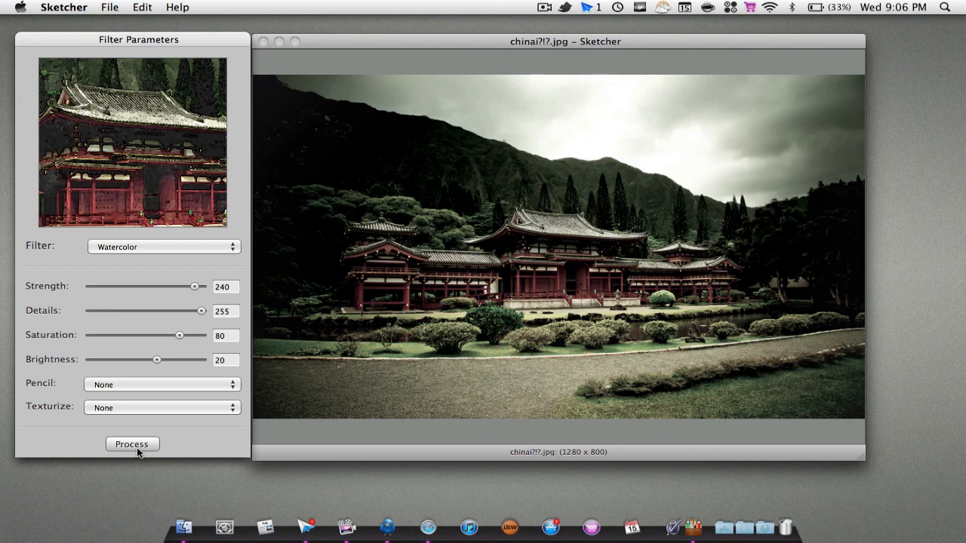
# Step: Process the whole temple photo with the Watercolor filter
pyautogui.click(133, 444)
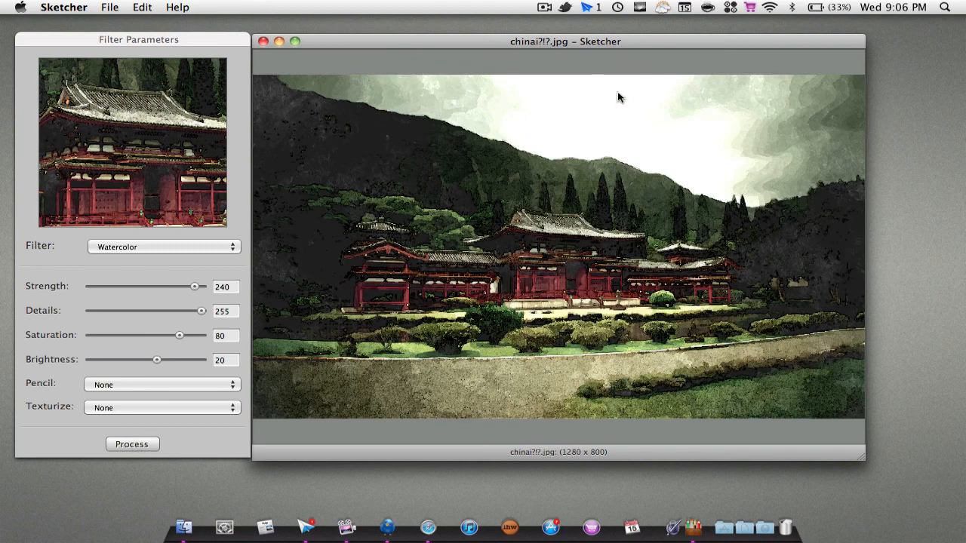
pyautogui.moveTo(628, 331)
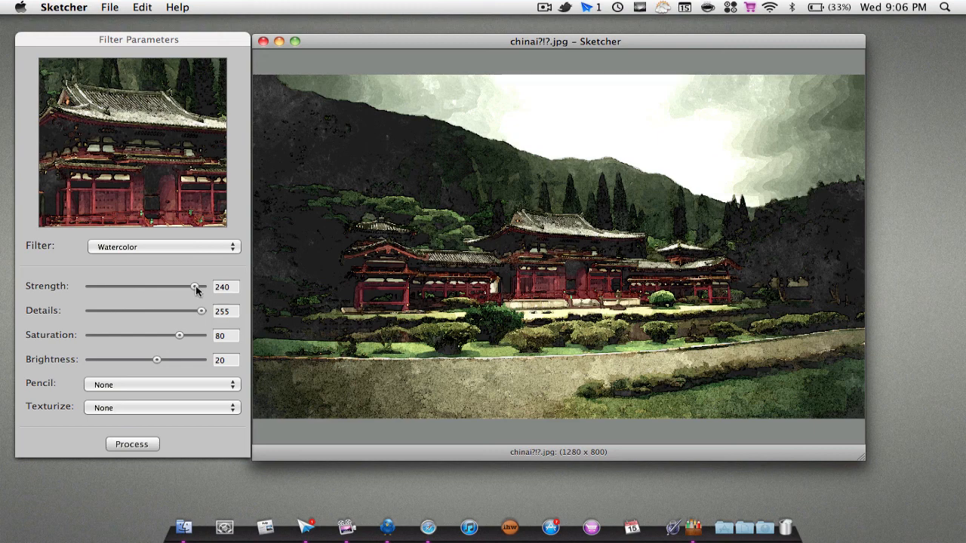
# Step: Set Watercolor strength to 199, re-render, and return Details to 255 after trying a lower value
pyautogui.moveTo(197, 286); pyautogui.dragTo(106, 287)
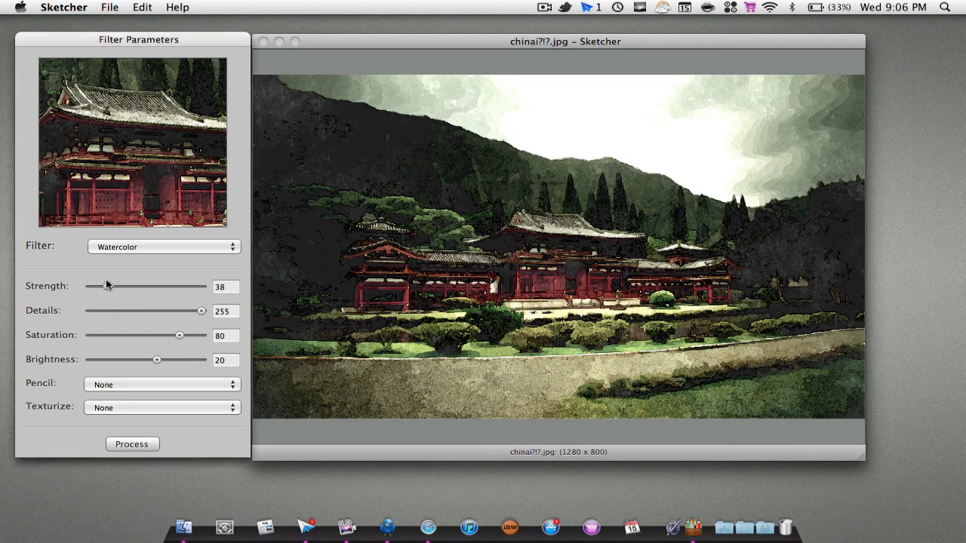
pyautogui.click(133, 444)
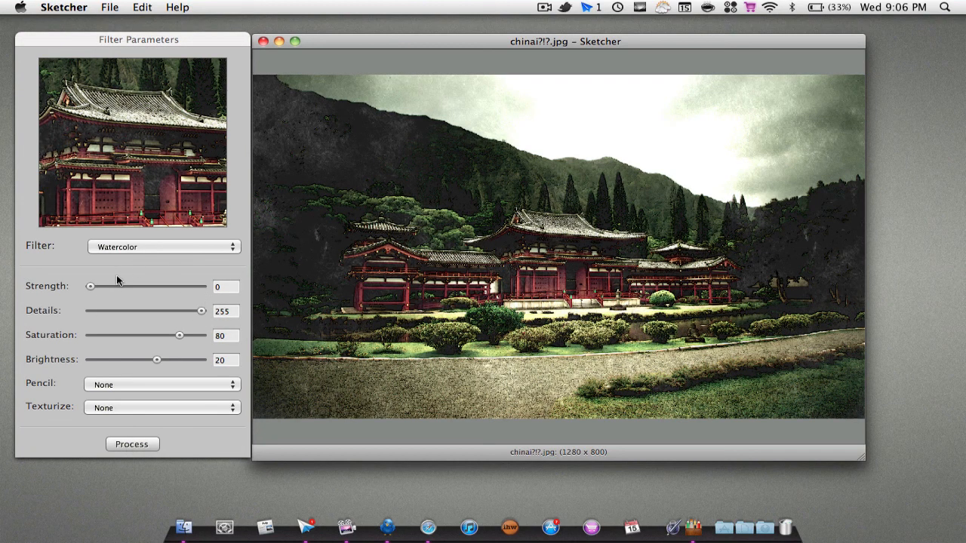
pyautogui.moveTo(91, 287); pyautogui.dragTo(176, 287)
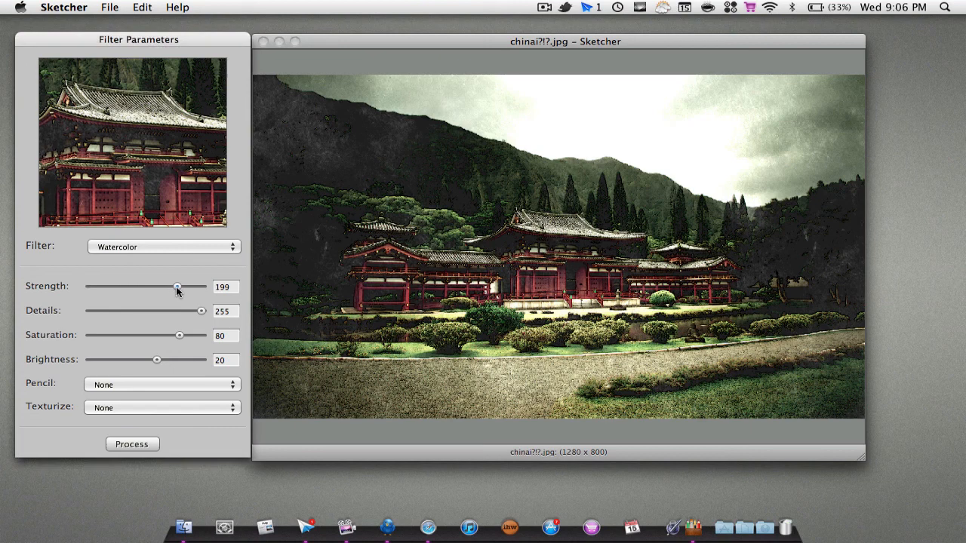
pyautogui.click(132, 444)
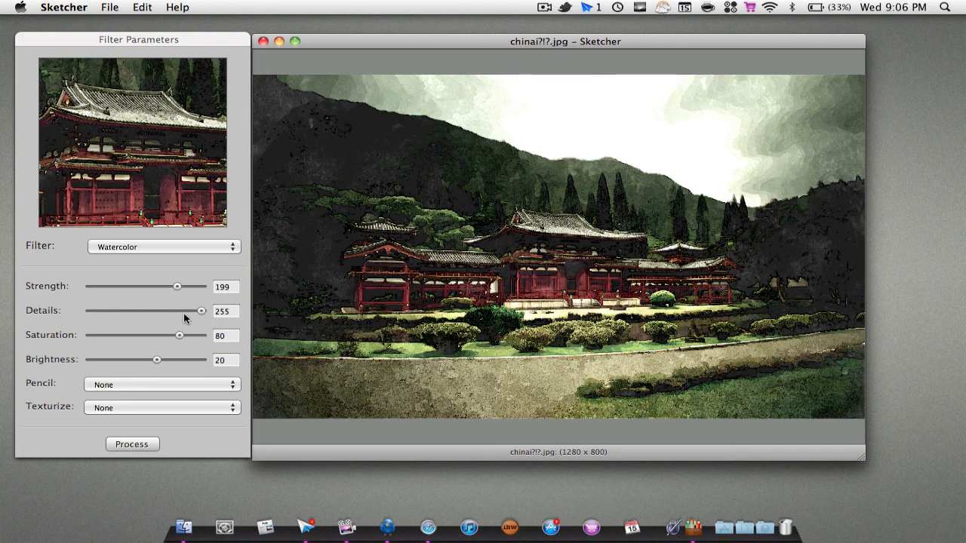
pyautogui.moveTo(200, 311); pyautogui.dragTo(153, 311)
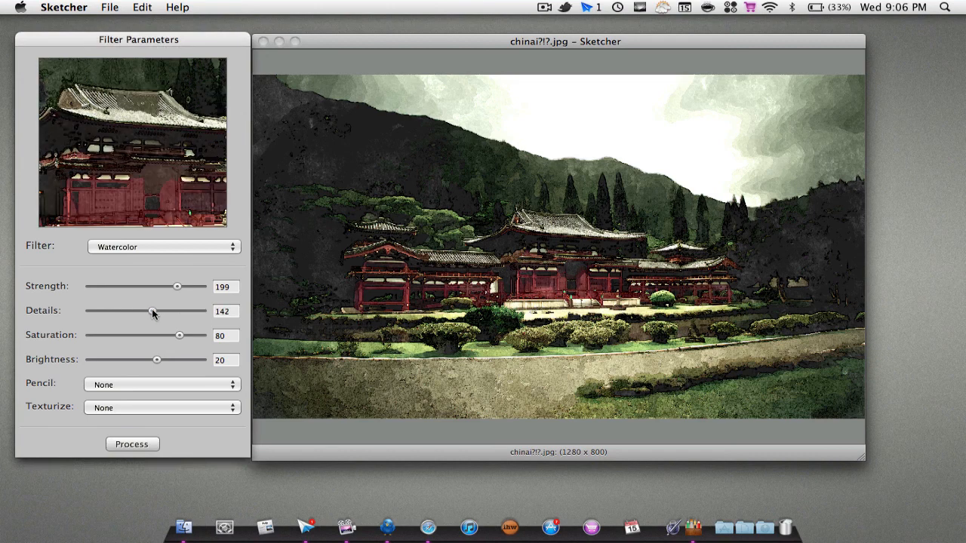
pyautogui.moveTo(151, 311); pyautogui.dragTo(201, 311)
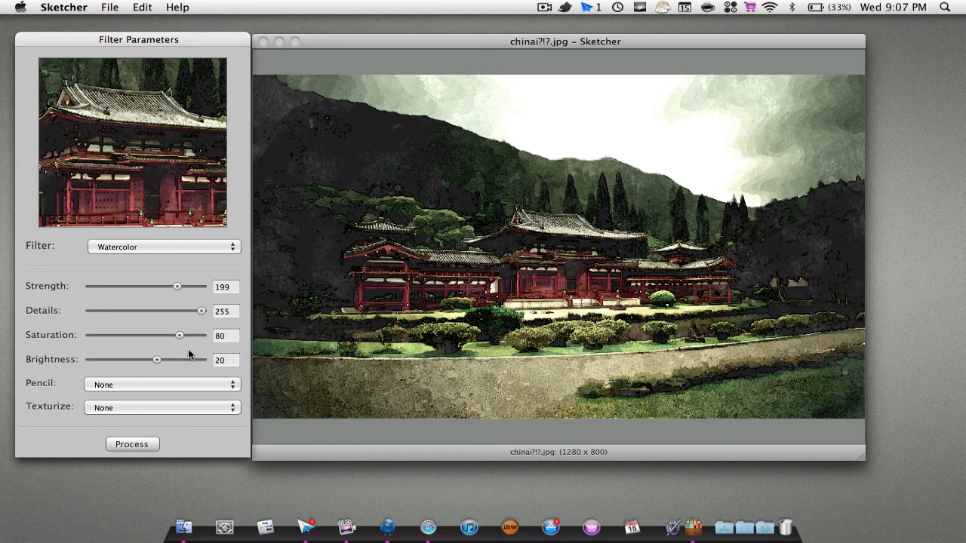
pyautogui.moveTo(178, 340)
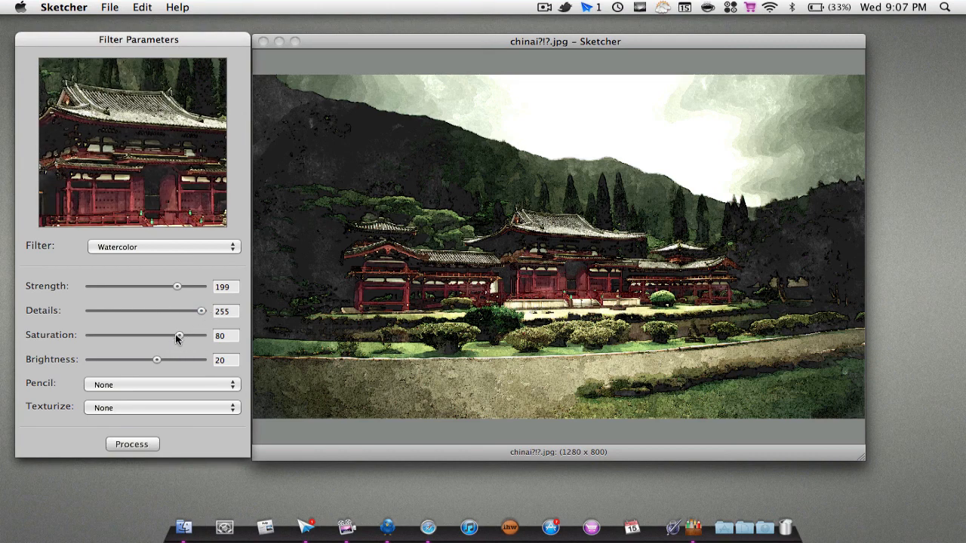
pyautogui.moveTo(166, 368)
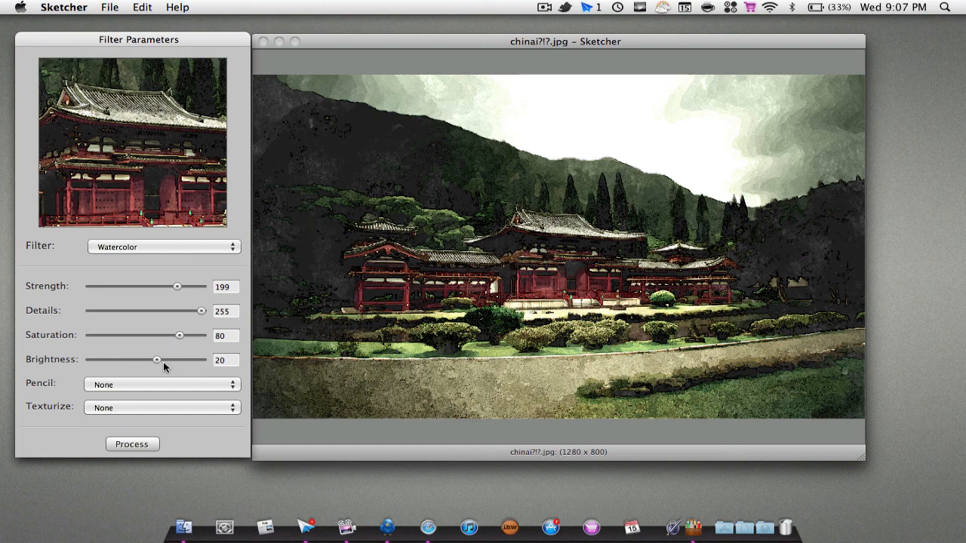
pyautogui.moveTo(151, 393)
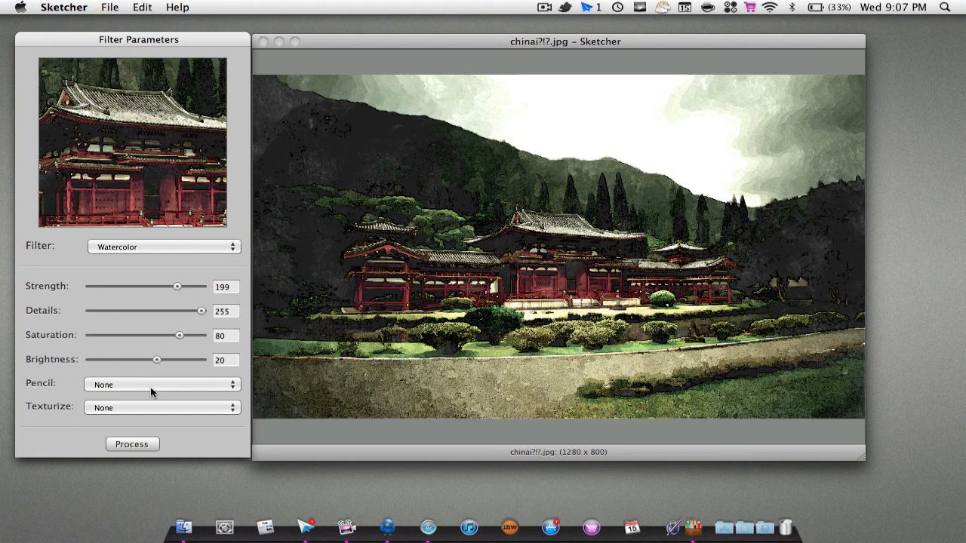
# Step: Try the Pencil styles and choose Contour for outlined watercolor shading
pyautogui.click(163, 385)
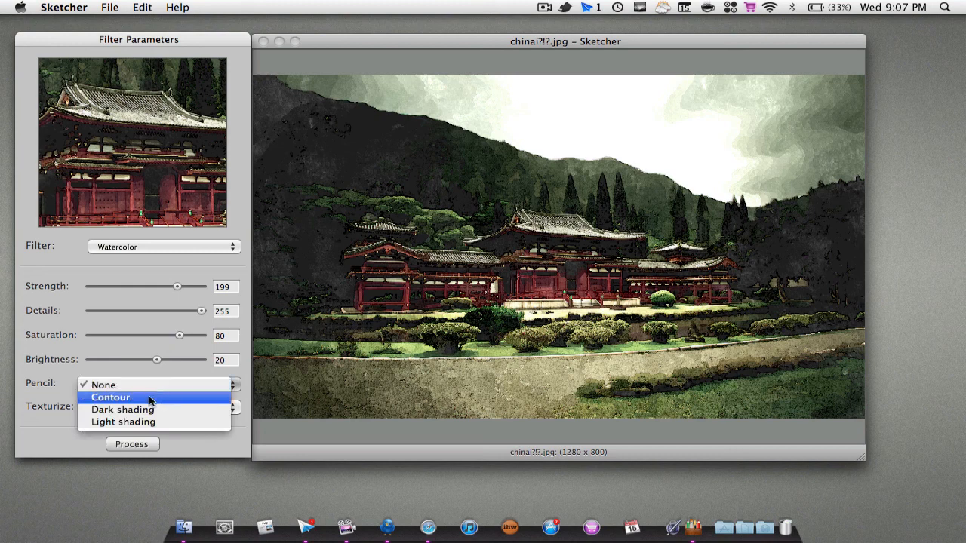
pyautogui.click(122, 409)
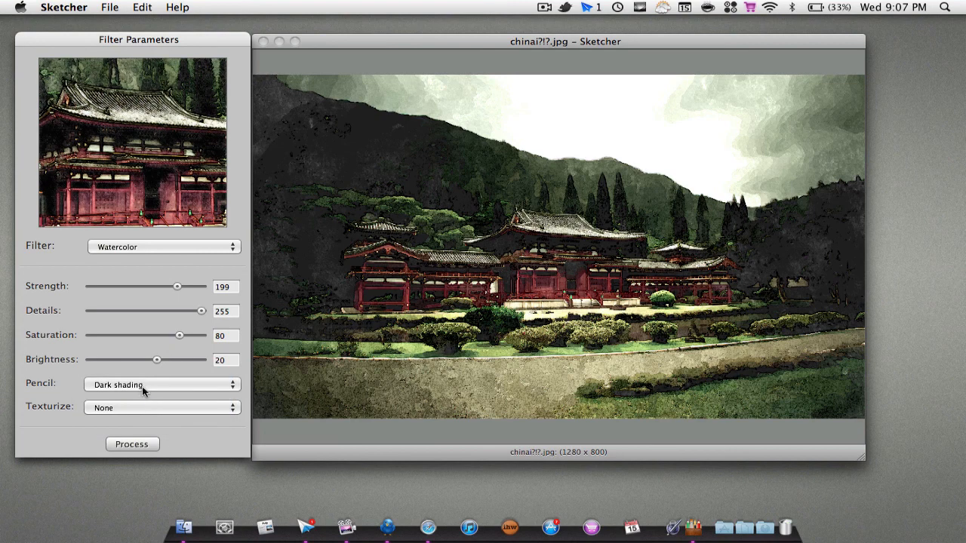
pyautogui.click(163, 385)
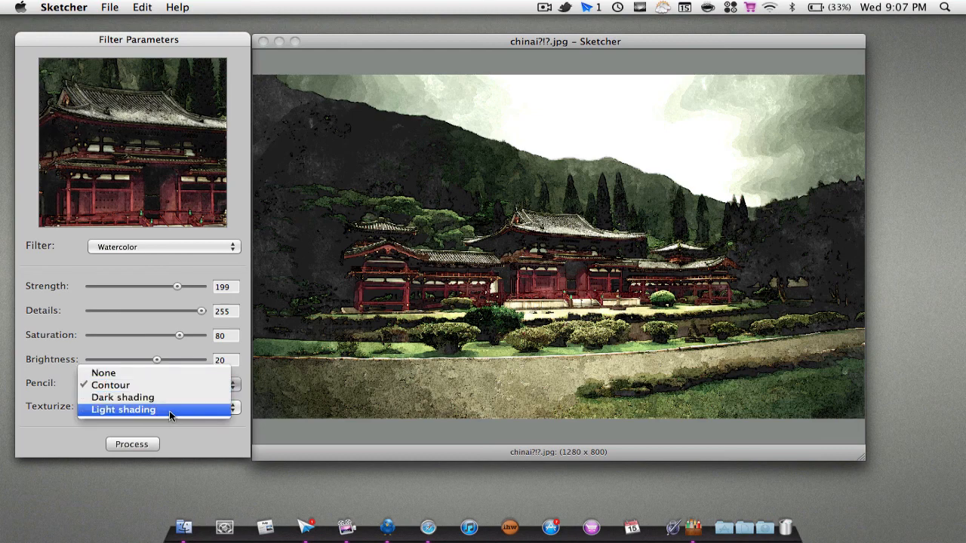
pyautogui.click(122, 409)
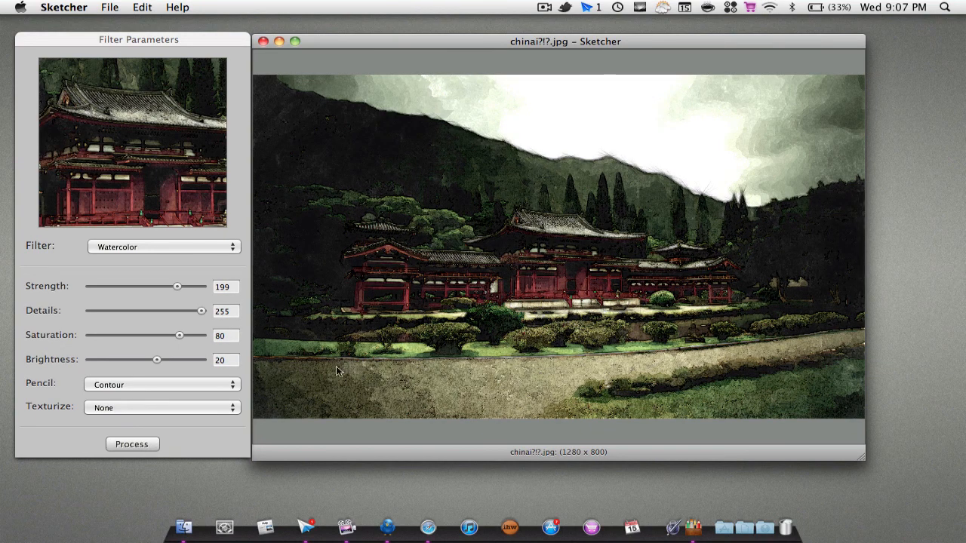
pyautogui.moveTo(385, 290)
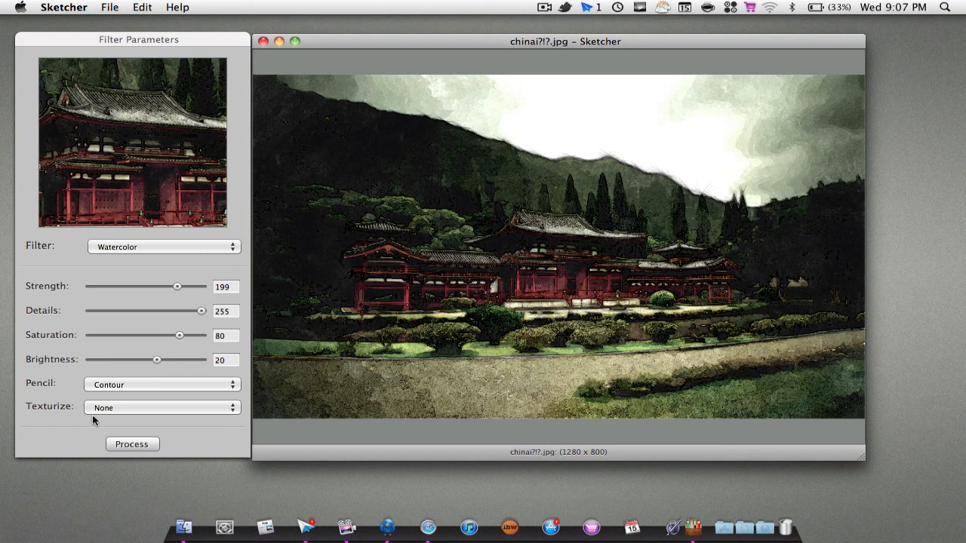
# Step: Try Grained canvas, then set Texturize to Watercolor paper and re-process the image
pyautogui.click(161, 408)
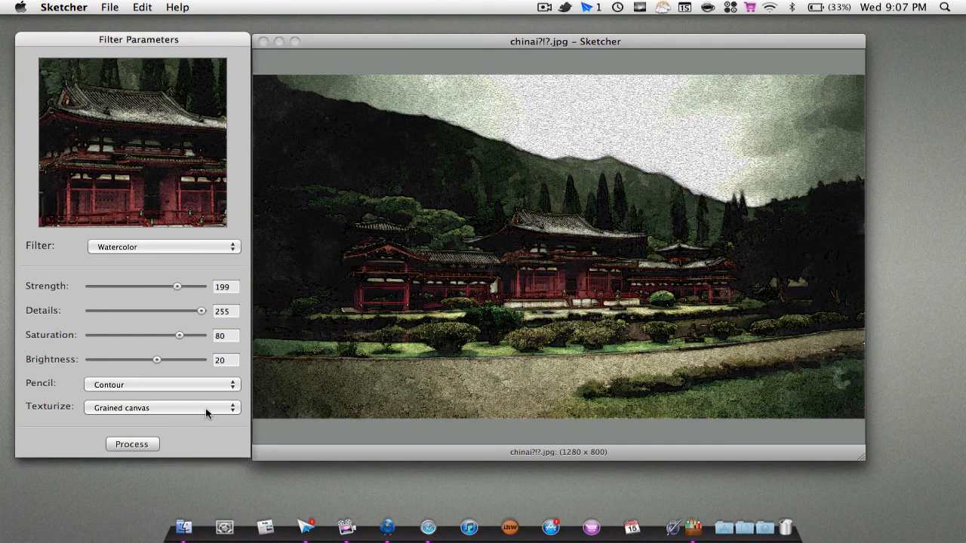
pyautogui.click(163, 407)
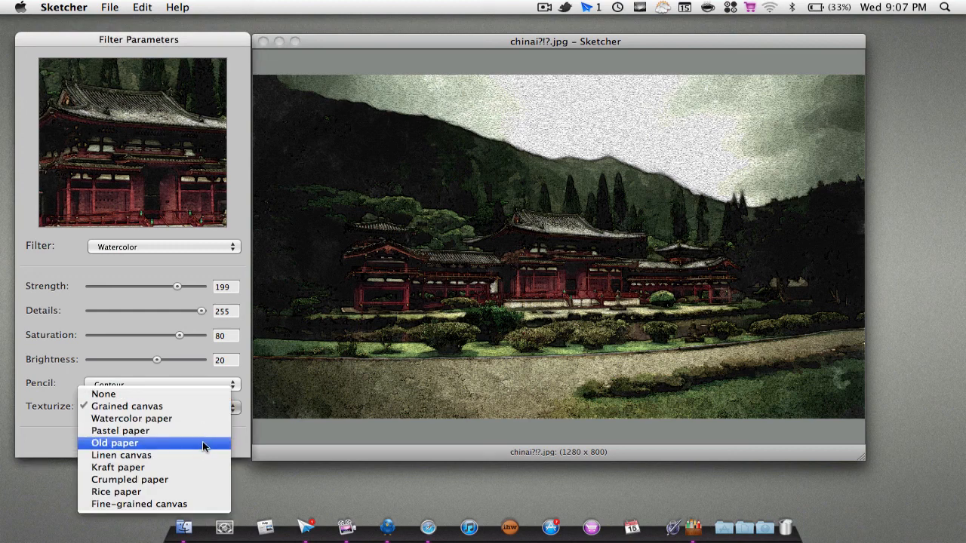
pyautogui.moveTo(195, 432)
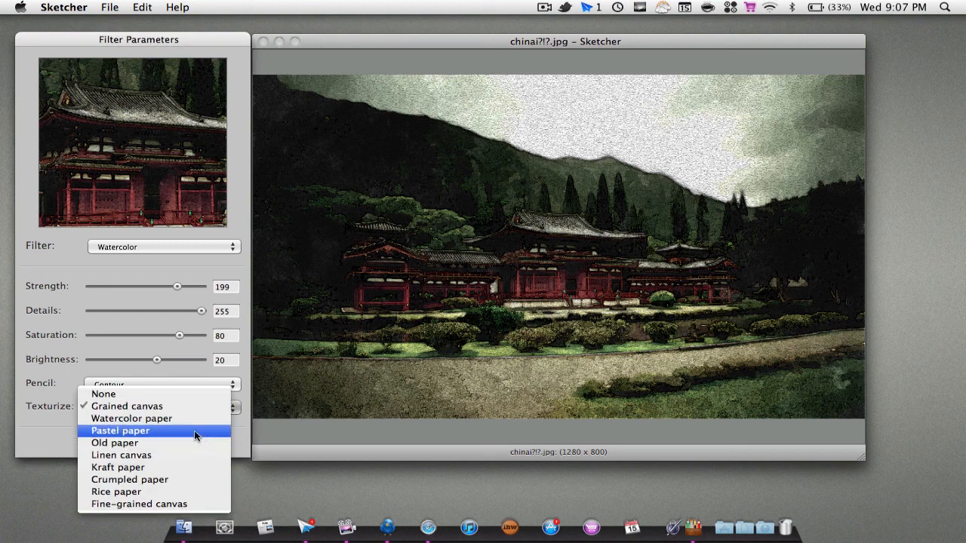
pyautogui.click(131, 418)
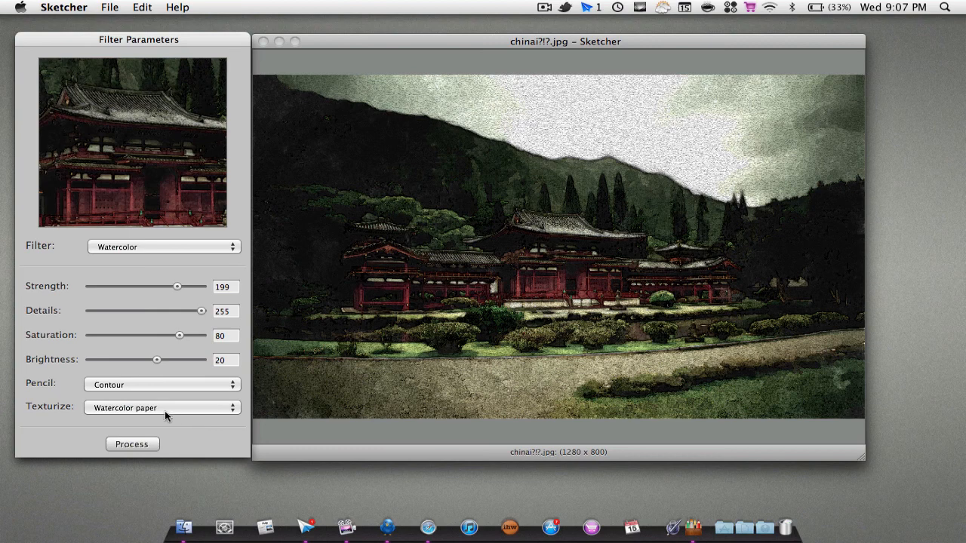
pyautogui.click(133, 444)
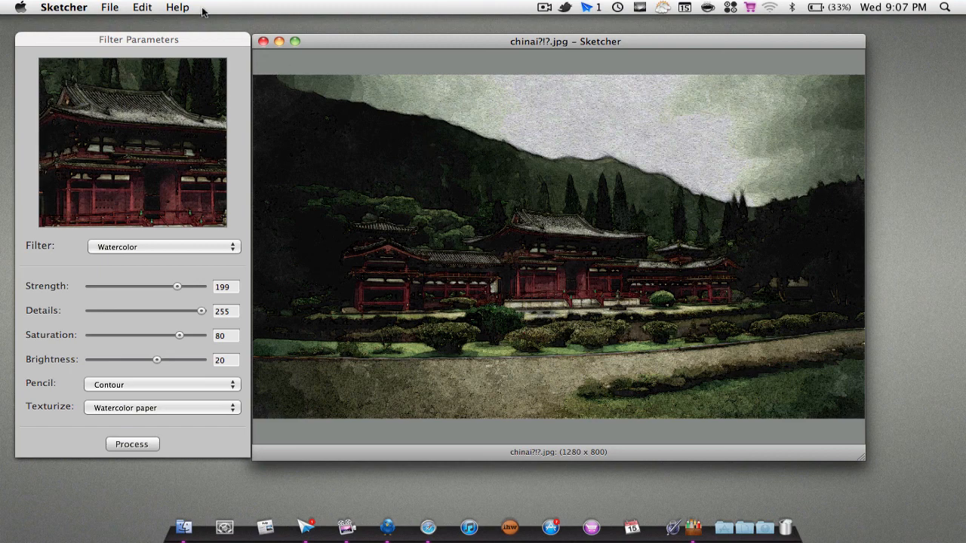
# Step: Save As 'Chinaedit' in JPEG format to the Backgrounds folder, accepting the demo watermark notice
pyautogui.click(109, 6)
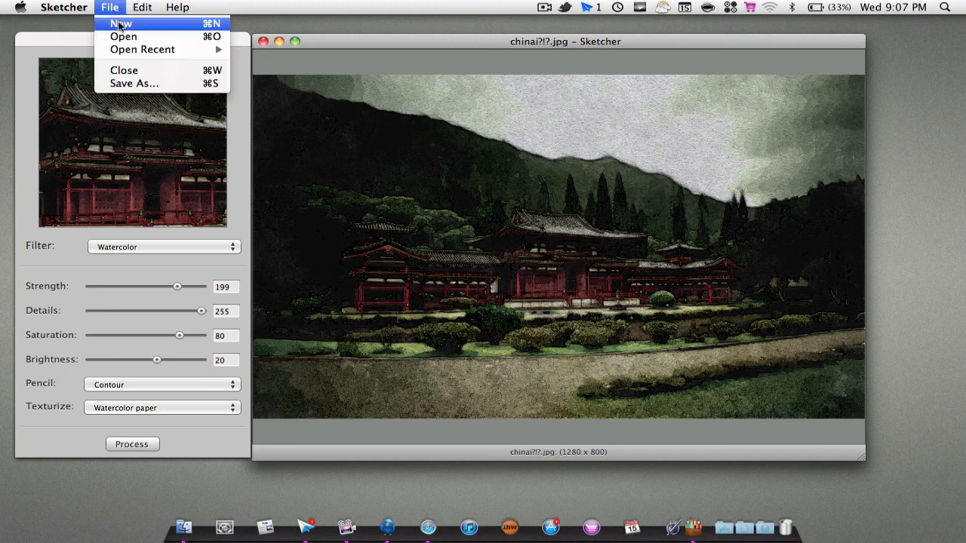
pyautogui.moveTo(124, 70)
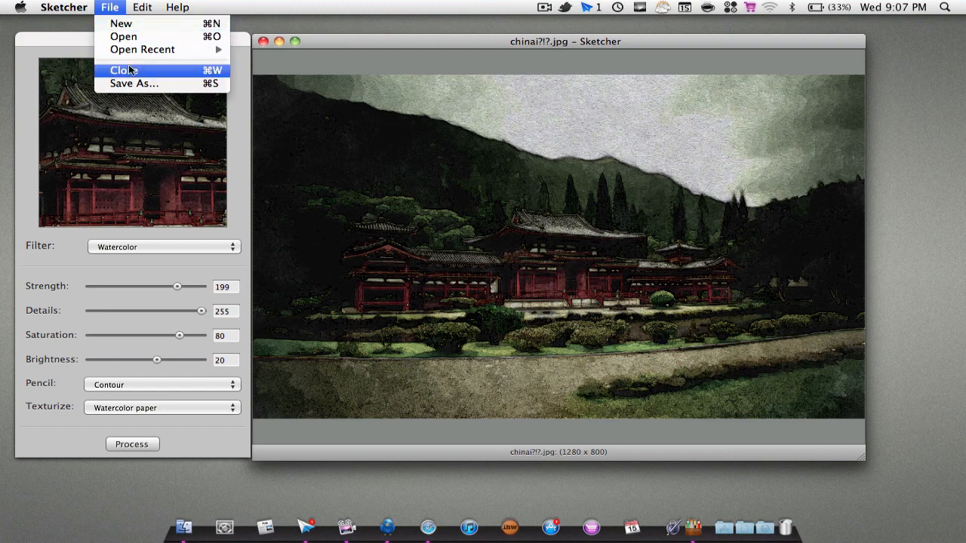
pyautogui.moveTo(129, 75)
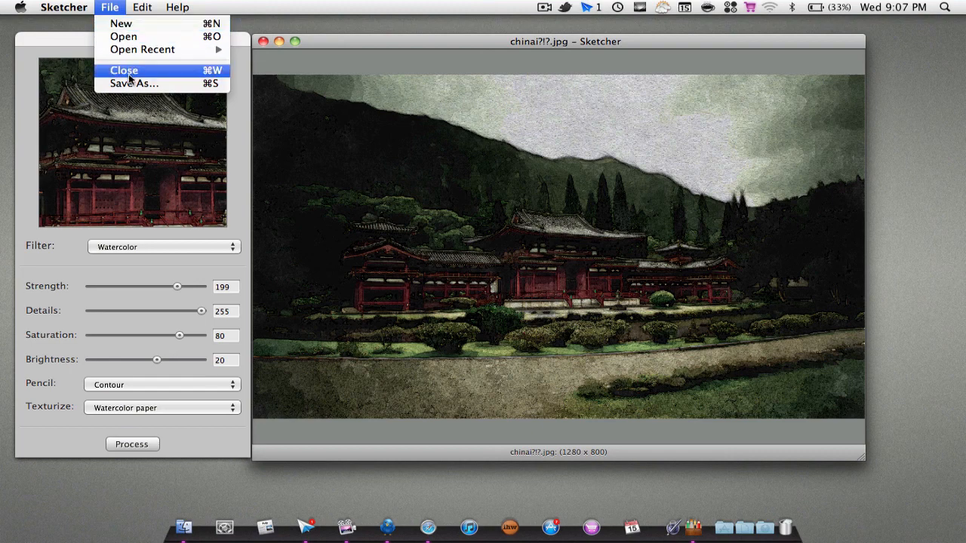
pyautogui.moveTo(133, 83)
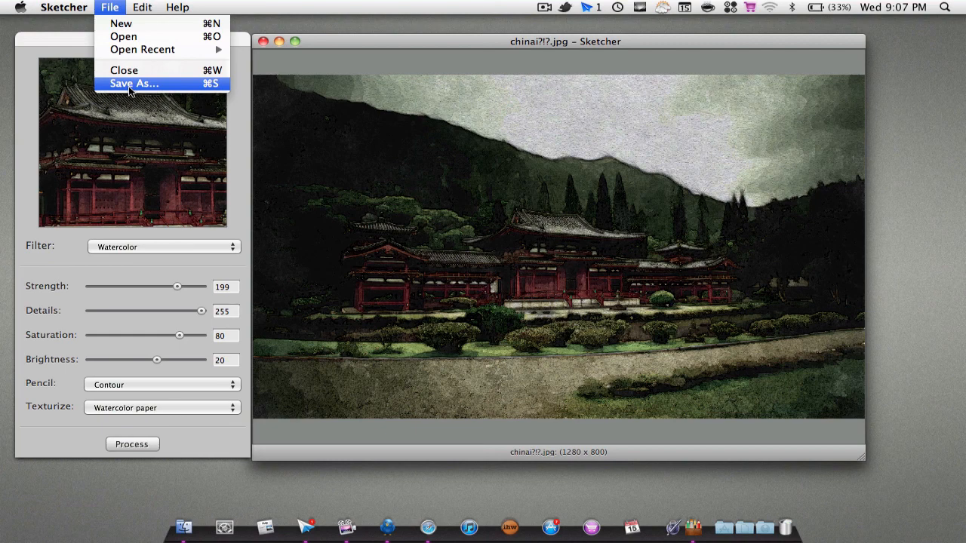
pyautogui.click(133, 83)
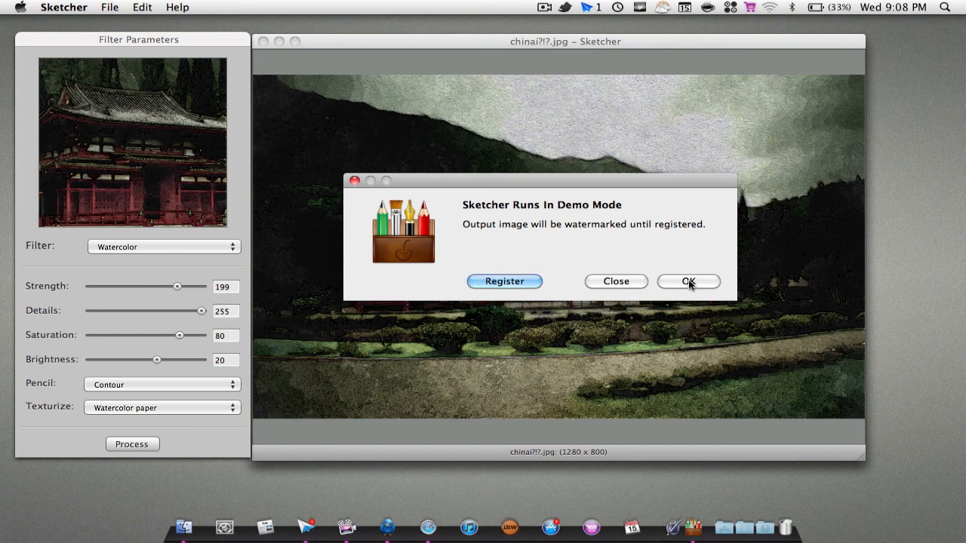
pyautogui.click(688, 281)
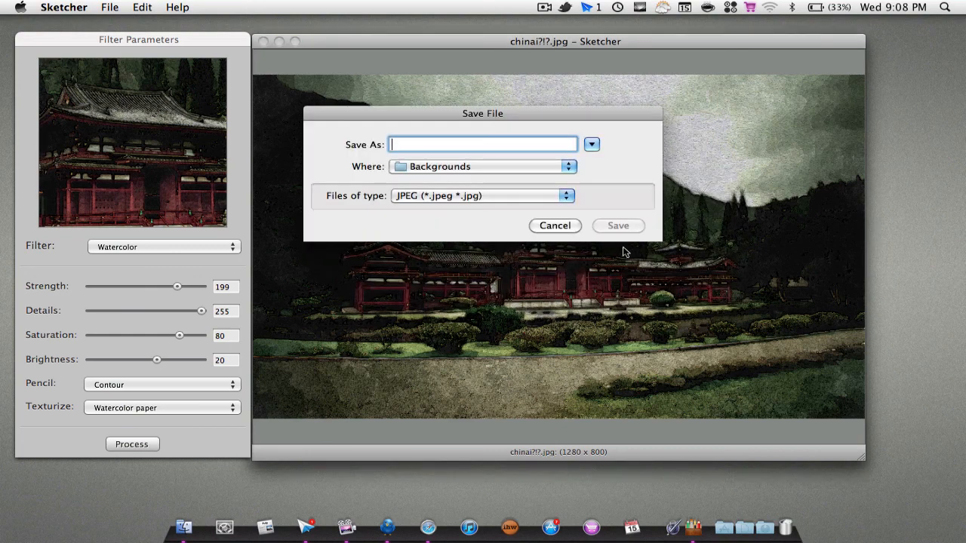
pyautogui.write('Chinae')
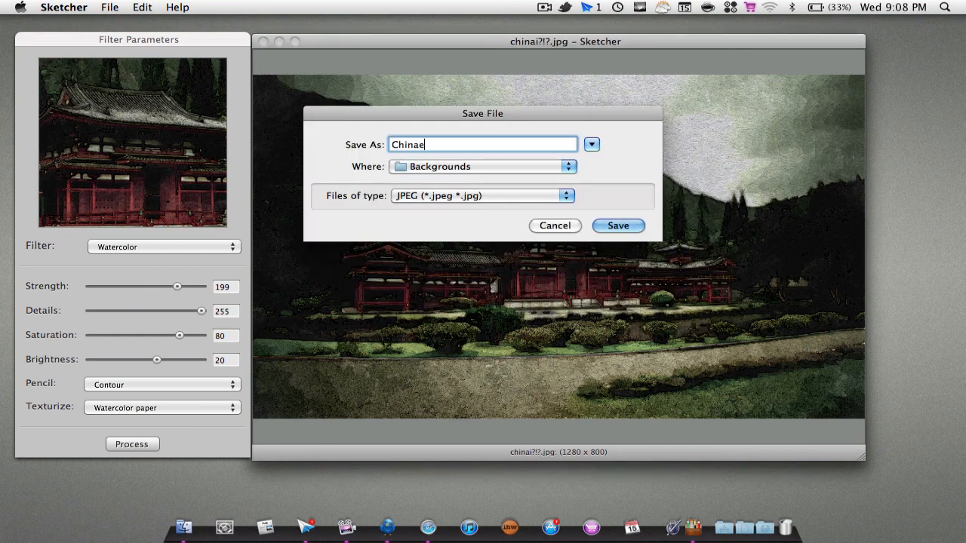
pyautogui.write('dit')
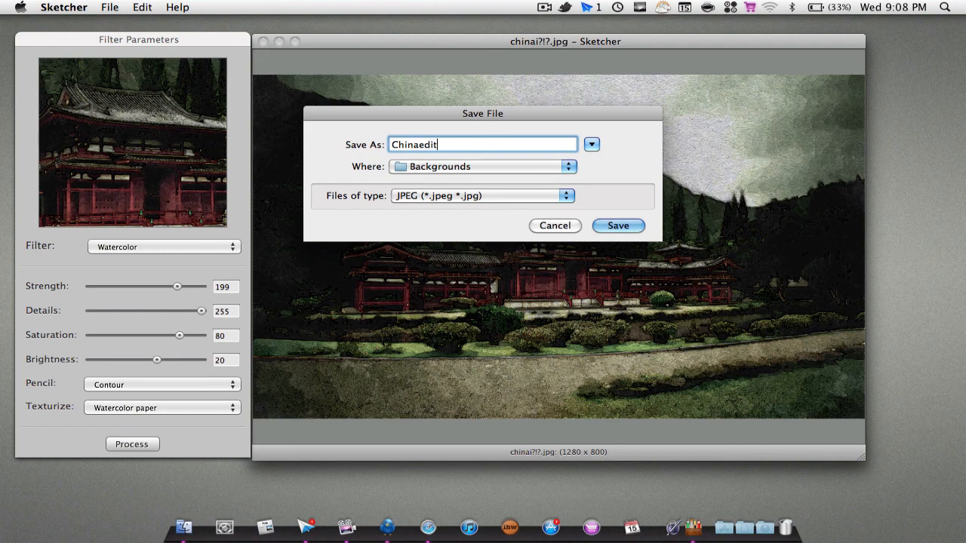
pyautogui.click(617, 225)
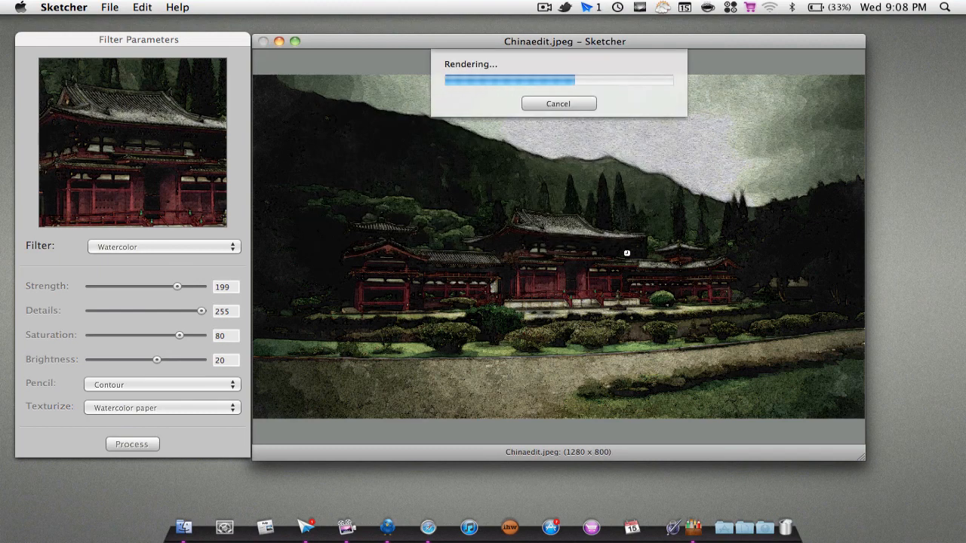